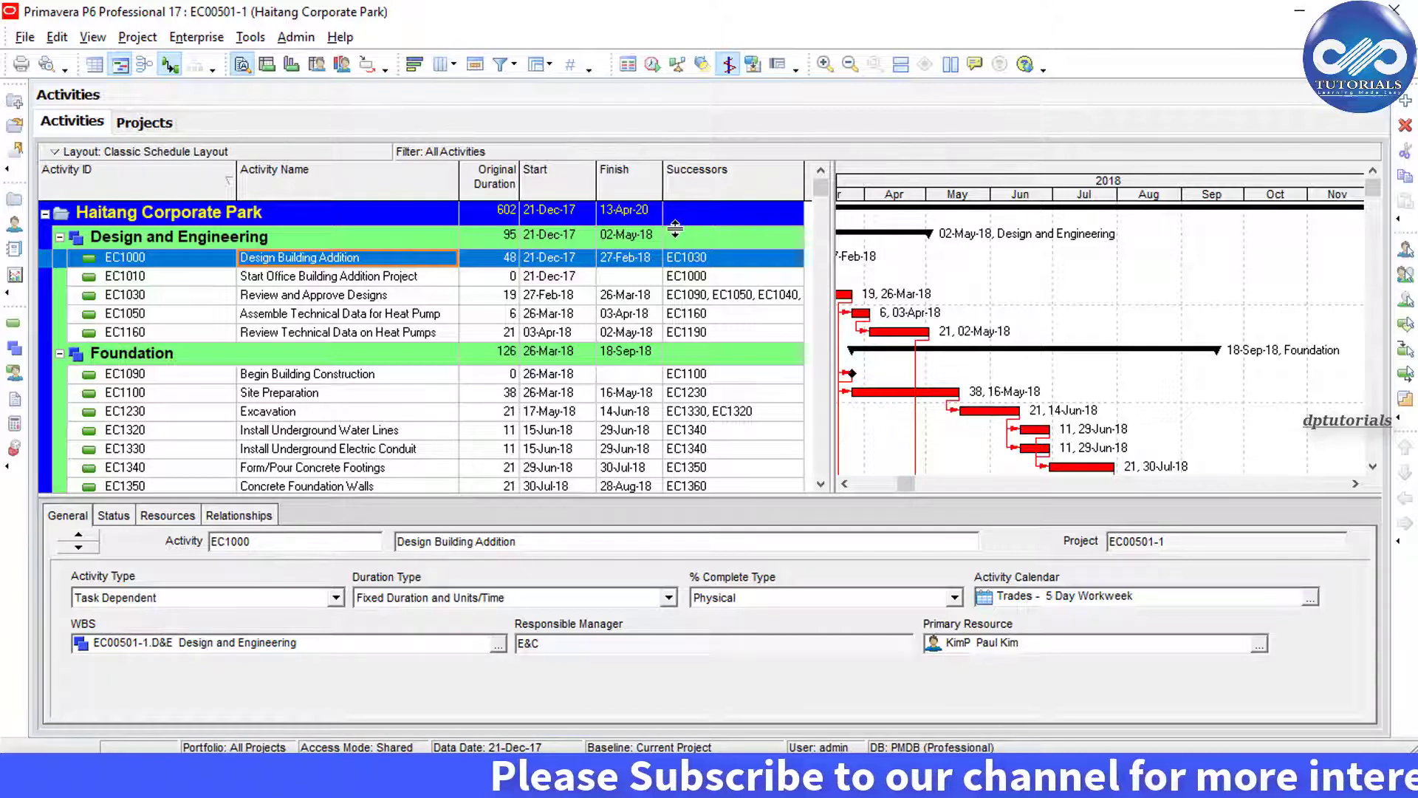
# Step: Show the predecessor EC1000 and successors of activity EC1030 in the Relationships tab
pyautogui.click(326, 275)
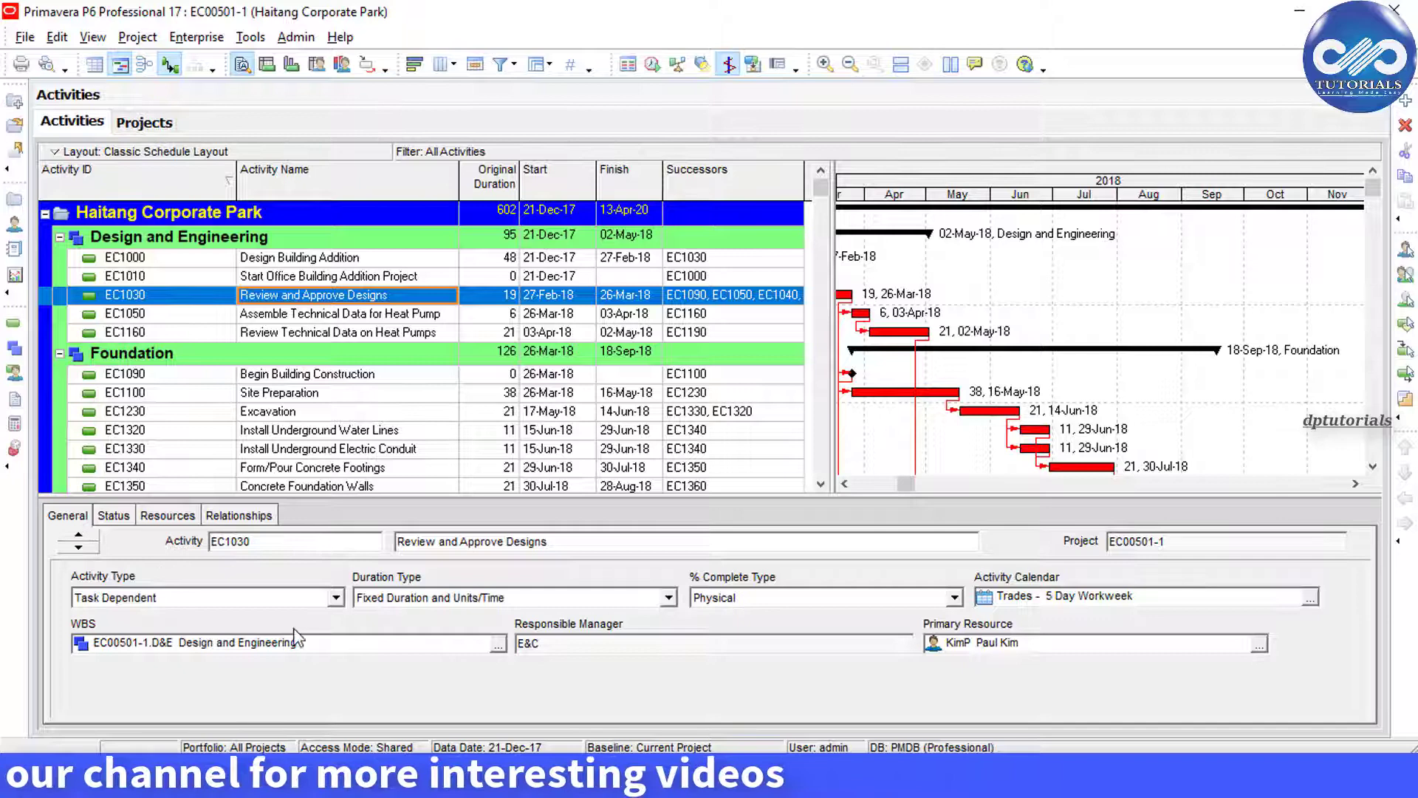
pyautogui.click(238, 515)
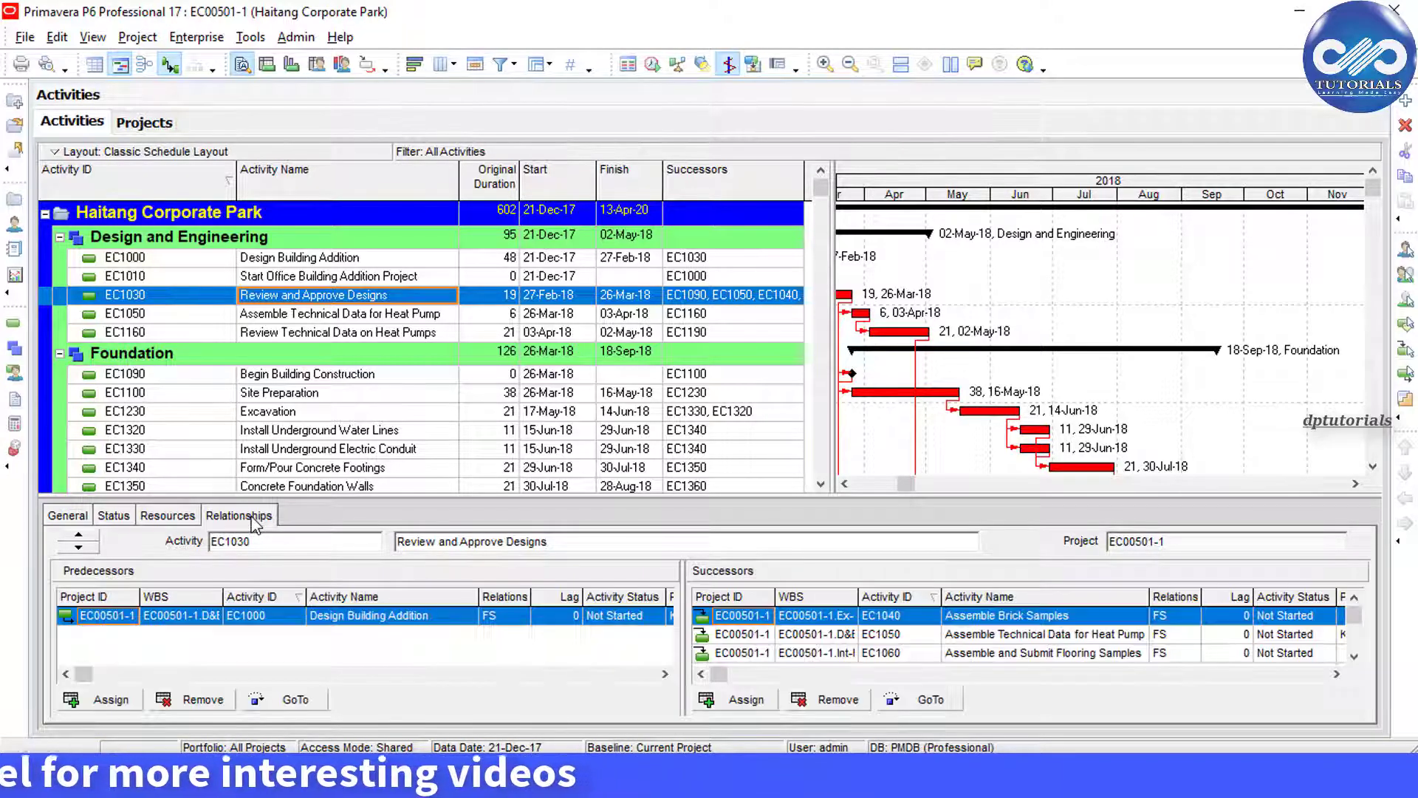
# Step: Remove EC1050's predecessor link to EC1030, then select Begin Building Construction (EC1090)
pyautogui.click(344, 313)
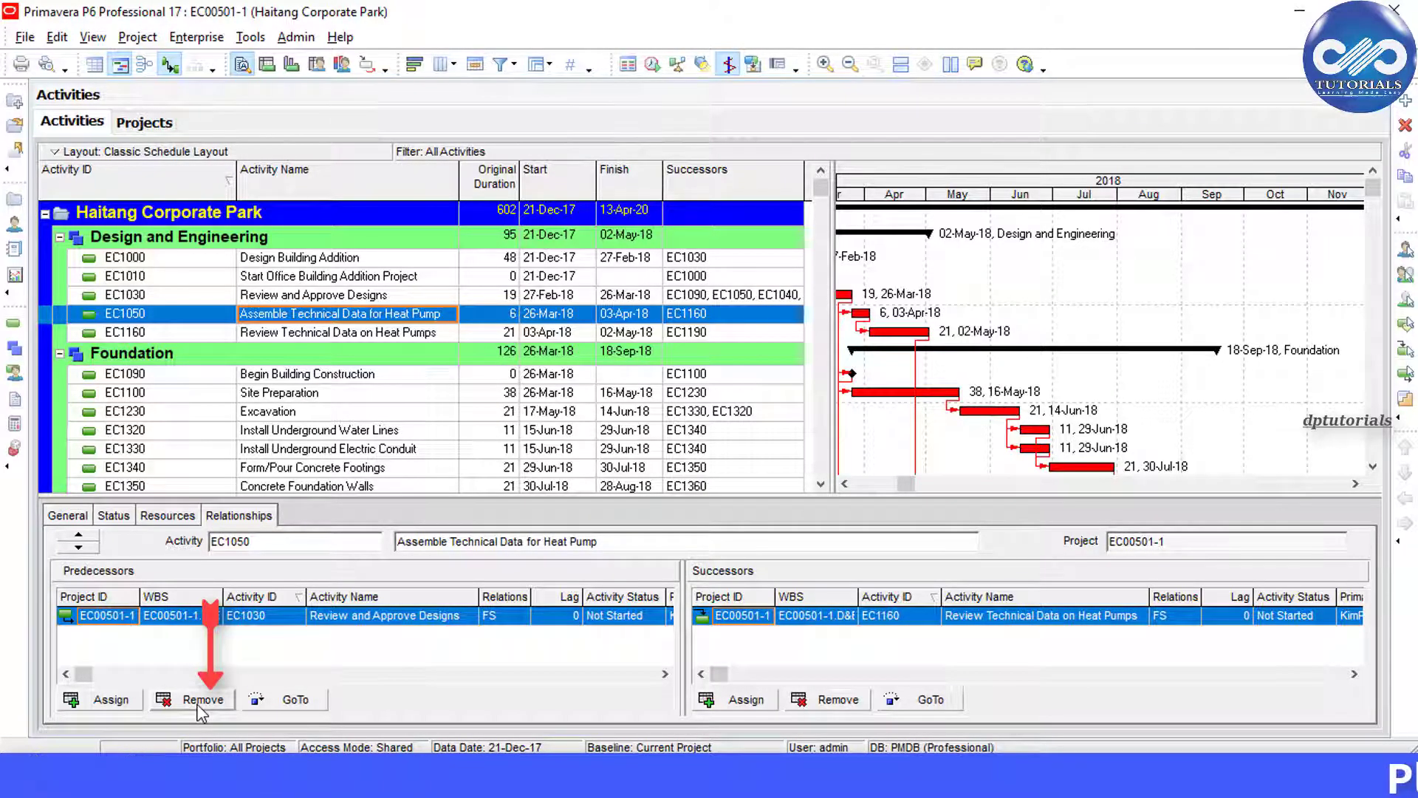
pyautogui.click(203, 700)
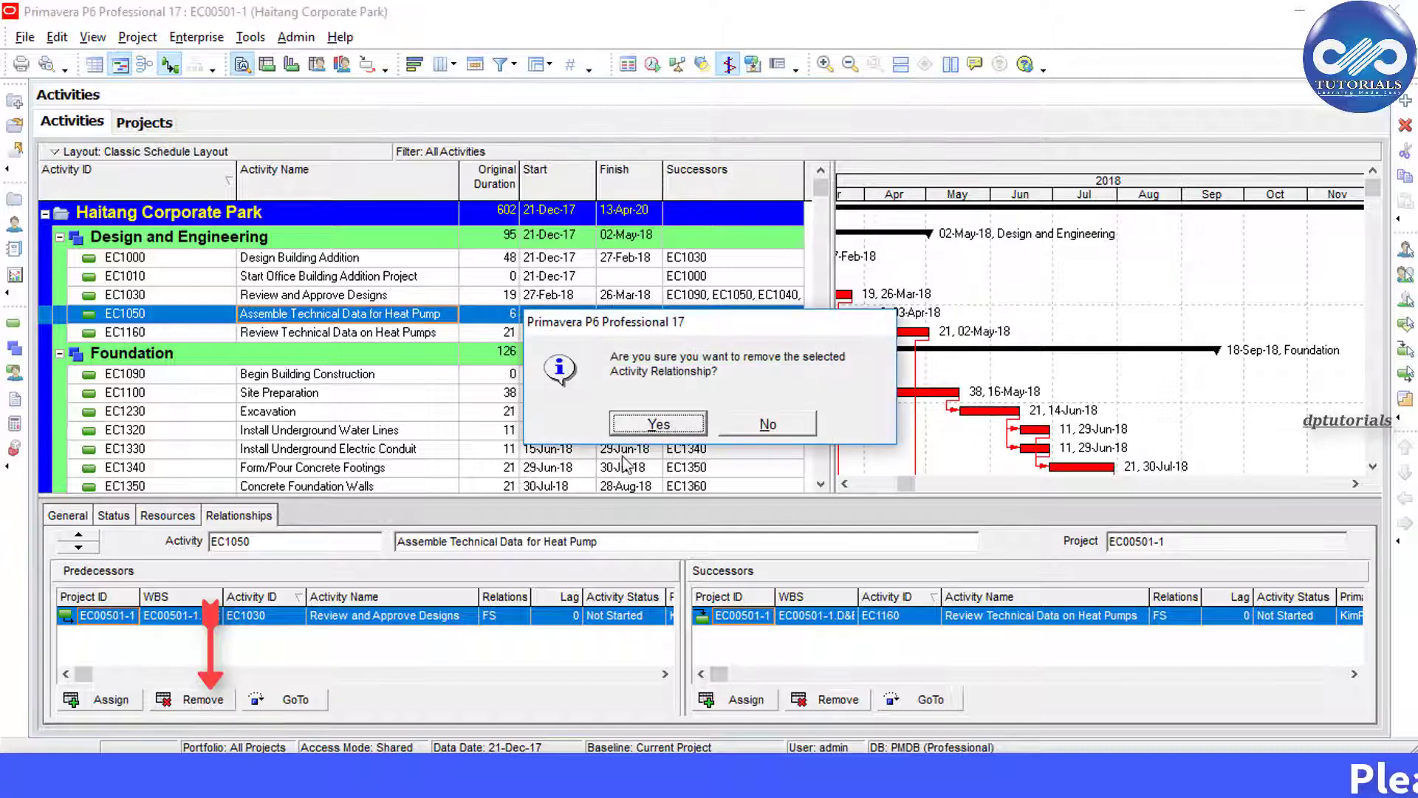
pyautogui.click(657, 424)
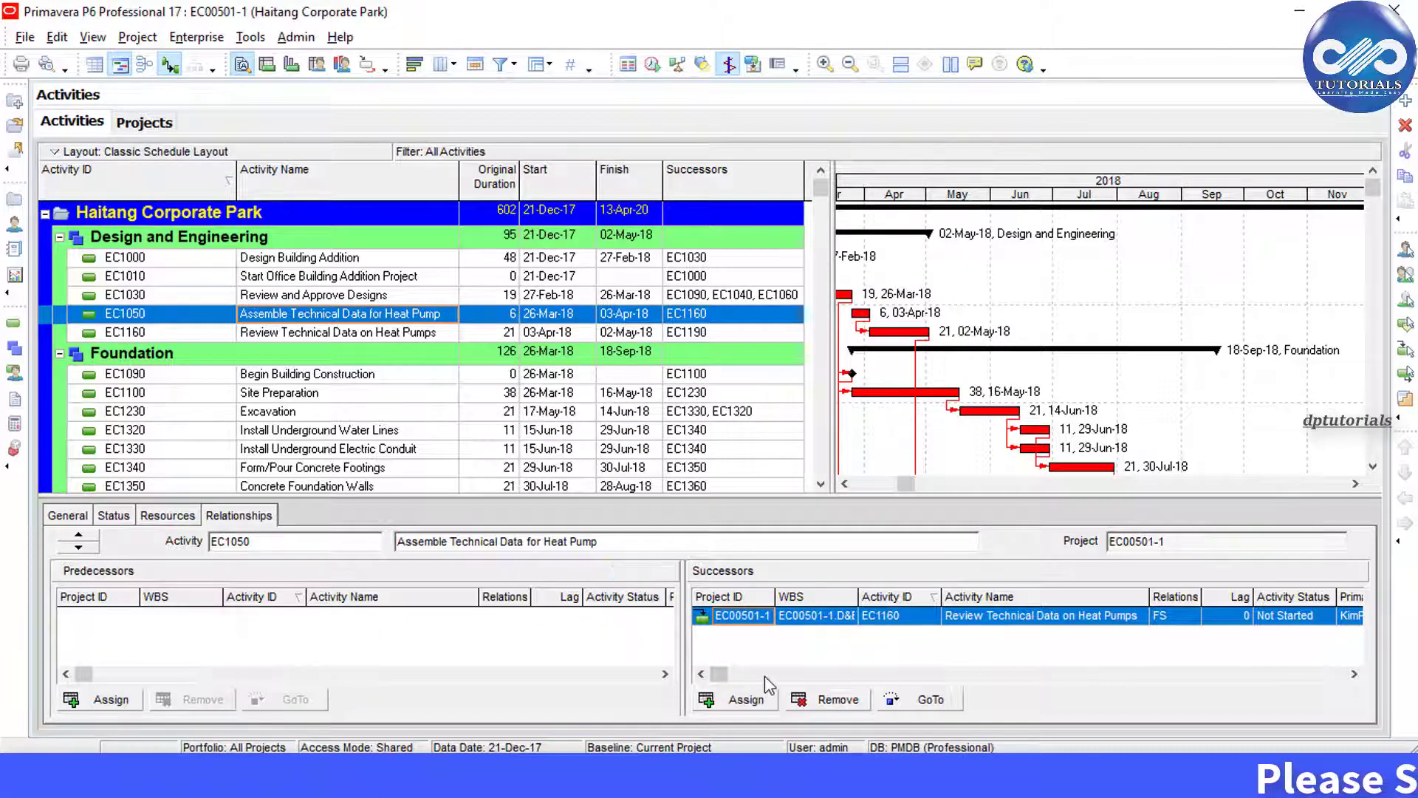
pyautogui.click(307, 374)
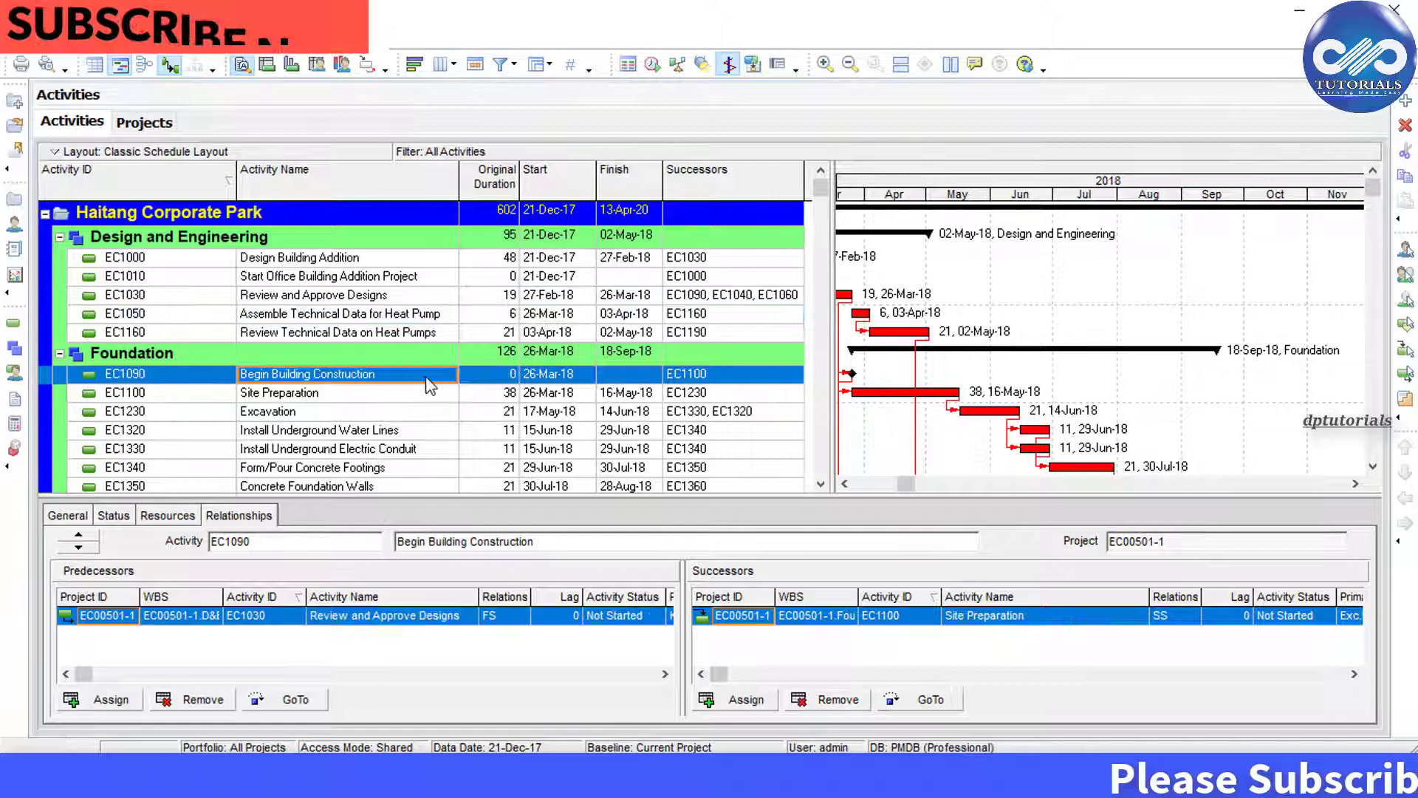
# Step: Select the Foundation activities EC1090 through EC1380 (Foundation Phase Complete)
pyautogui.scroll(-3)
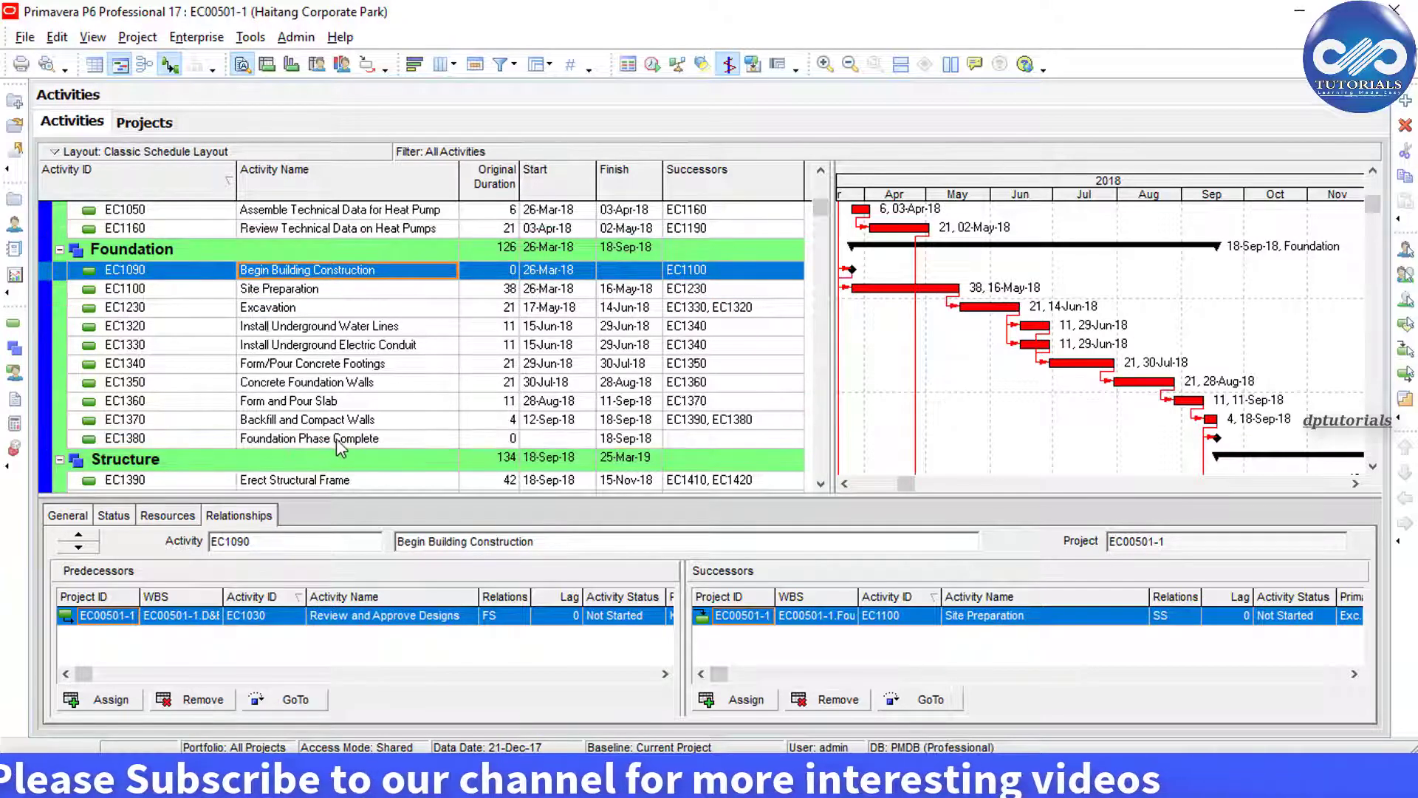
pyautogui.click(309, 438)
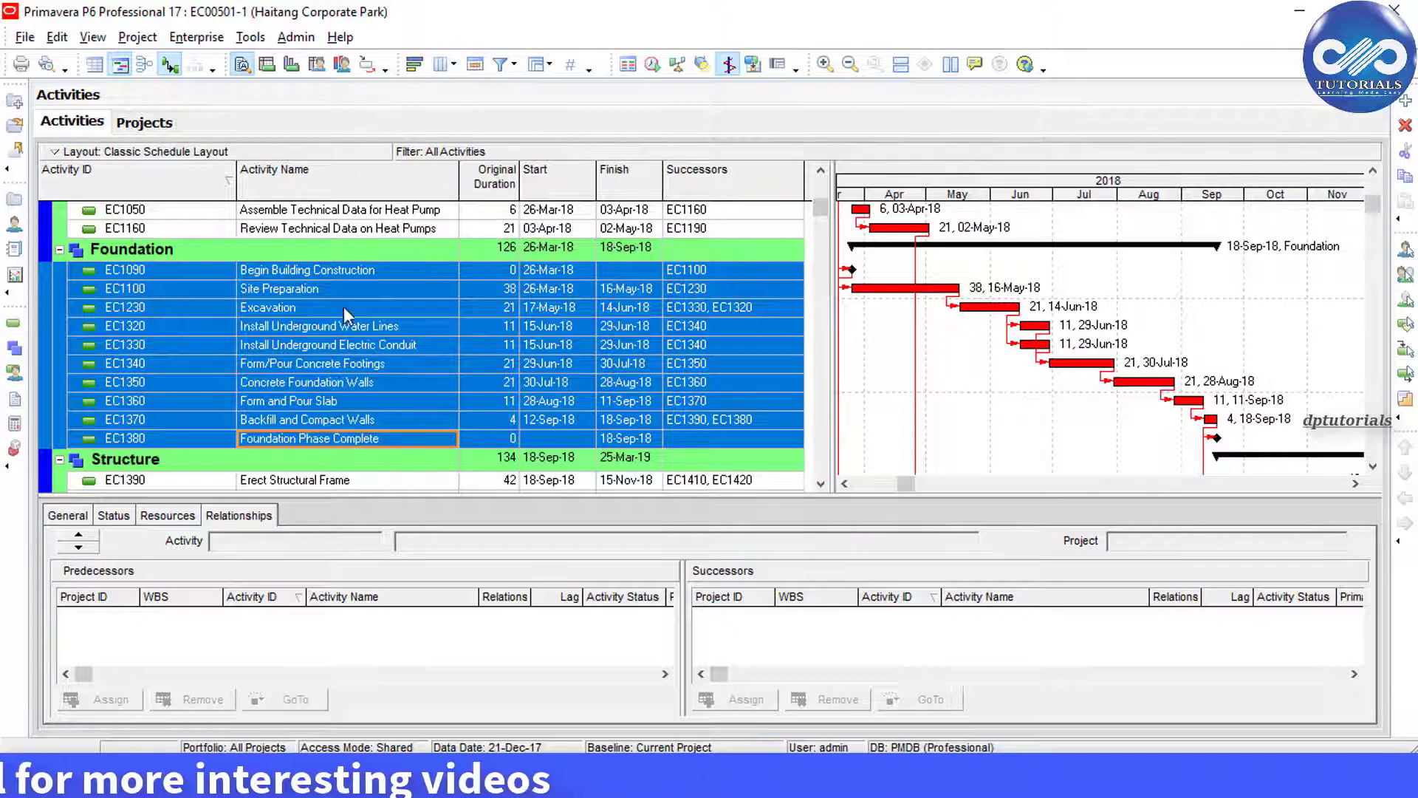
pyautogui.click(307, 270)
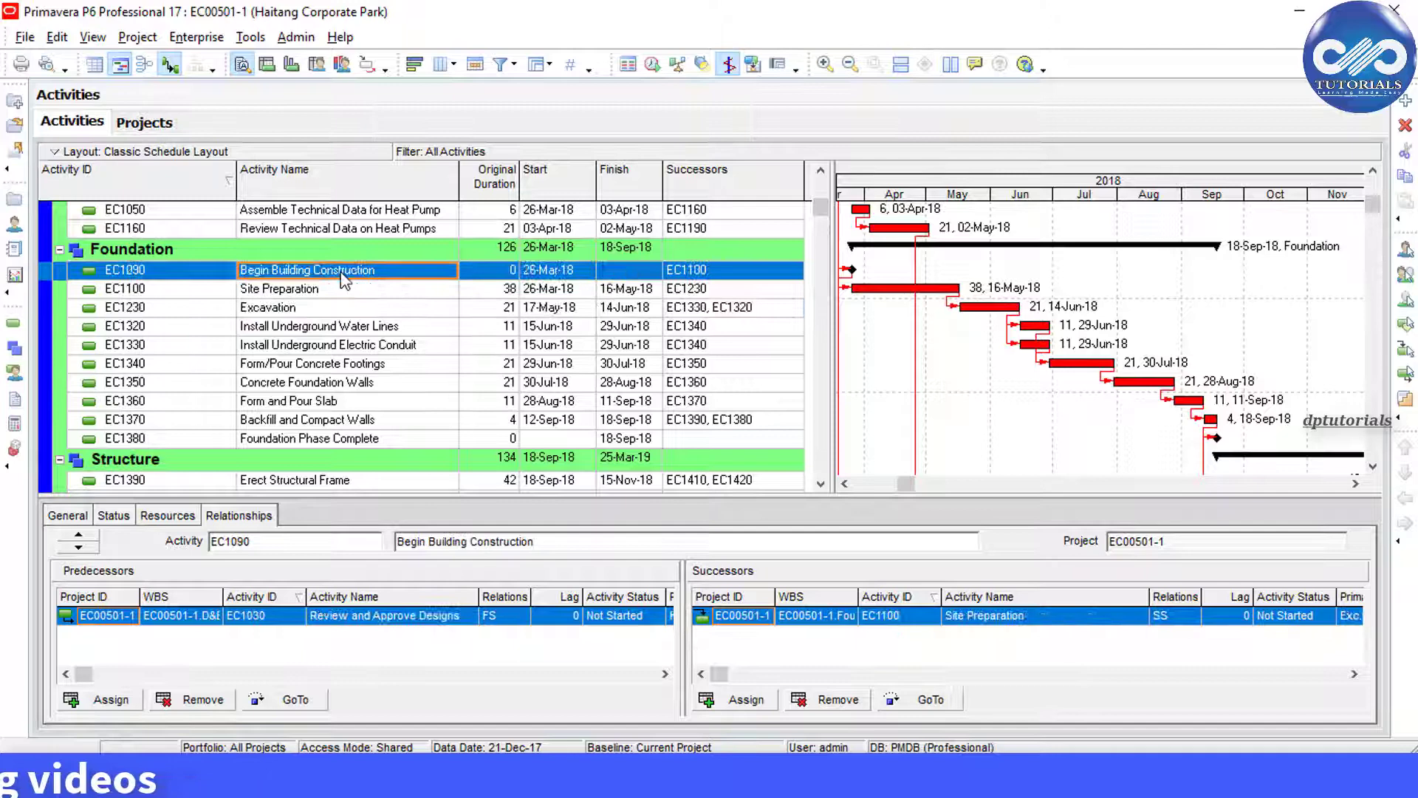
pyautogui.click(307, 438)
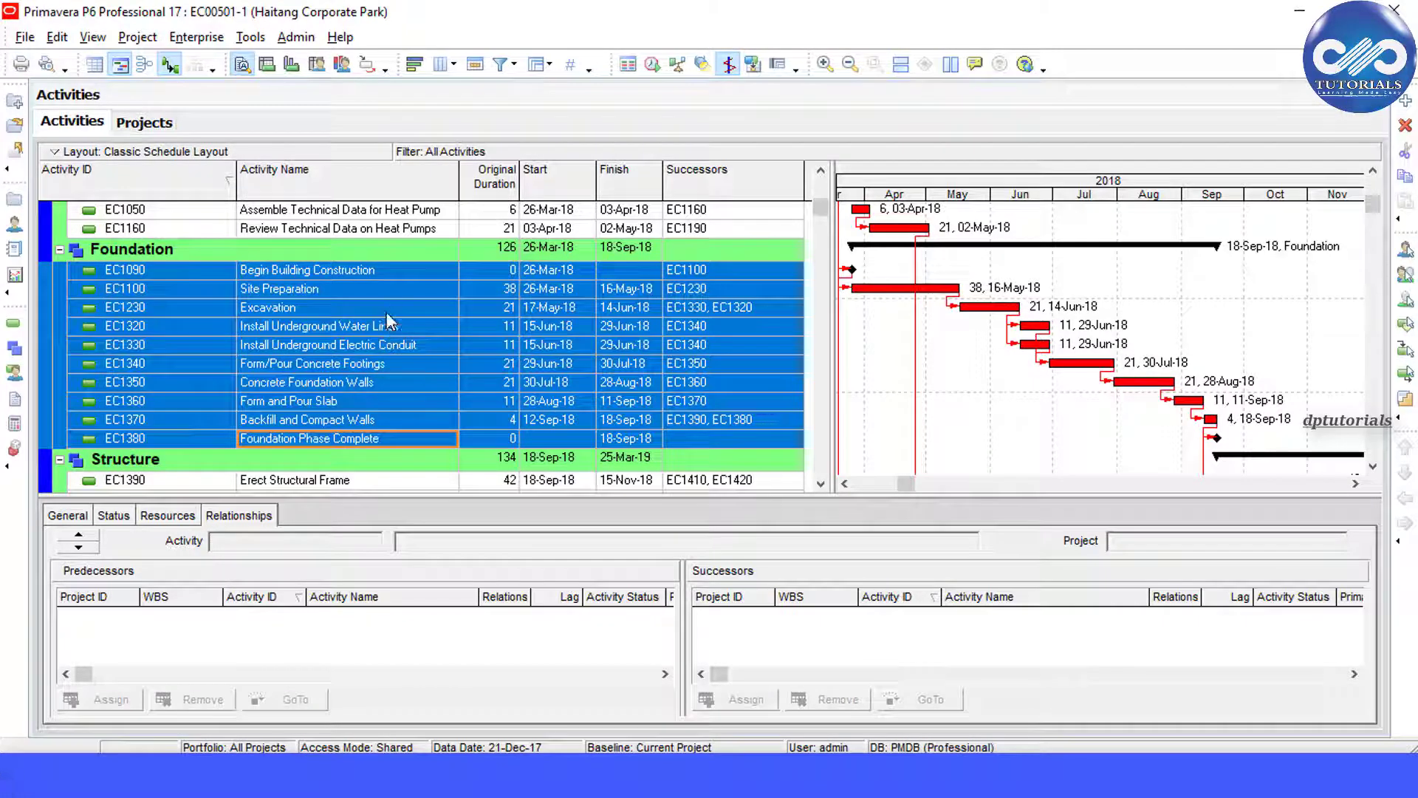
# Step: Open Assign Successors for the ten selected Foundation activities via the context menu
pyautogui.rightClick(309, 438)
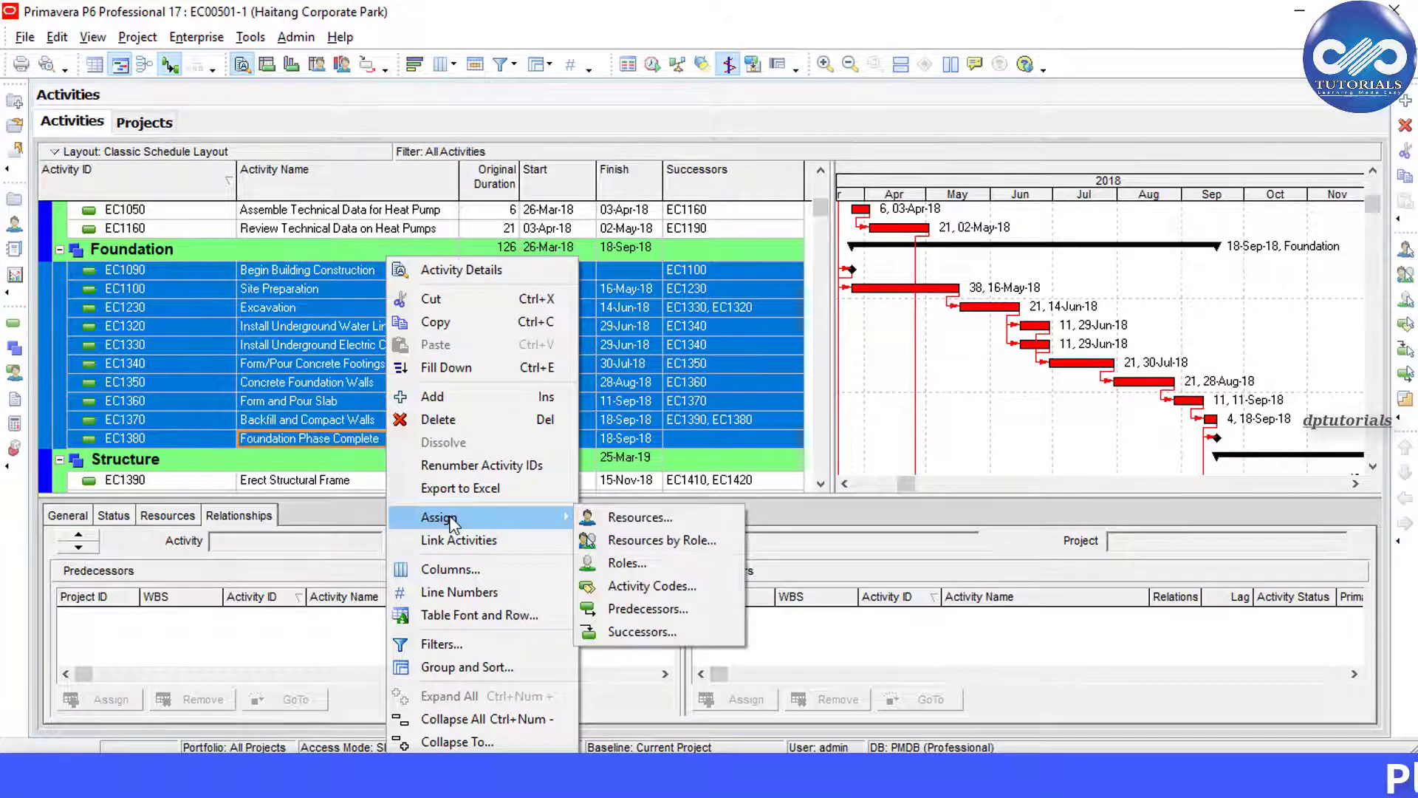
pyautogui.moveTo(642, 516)
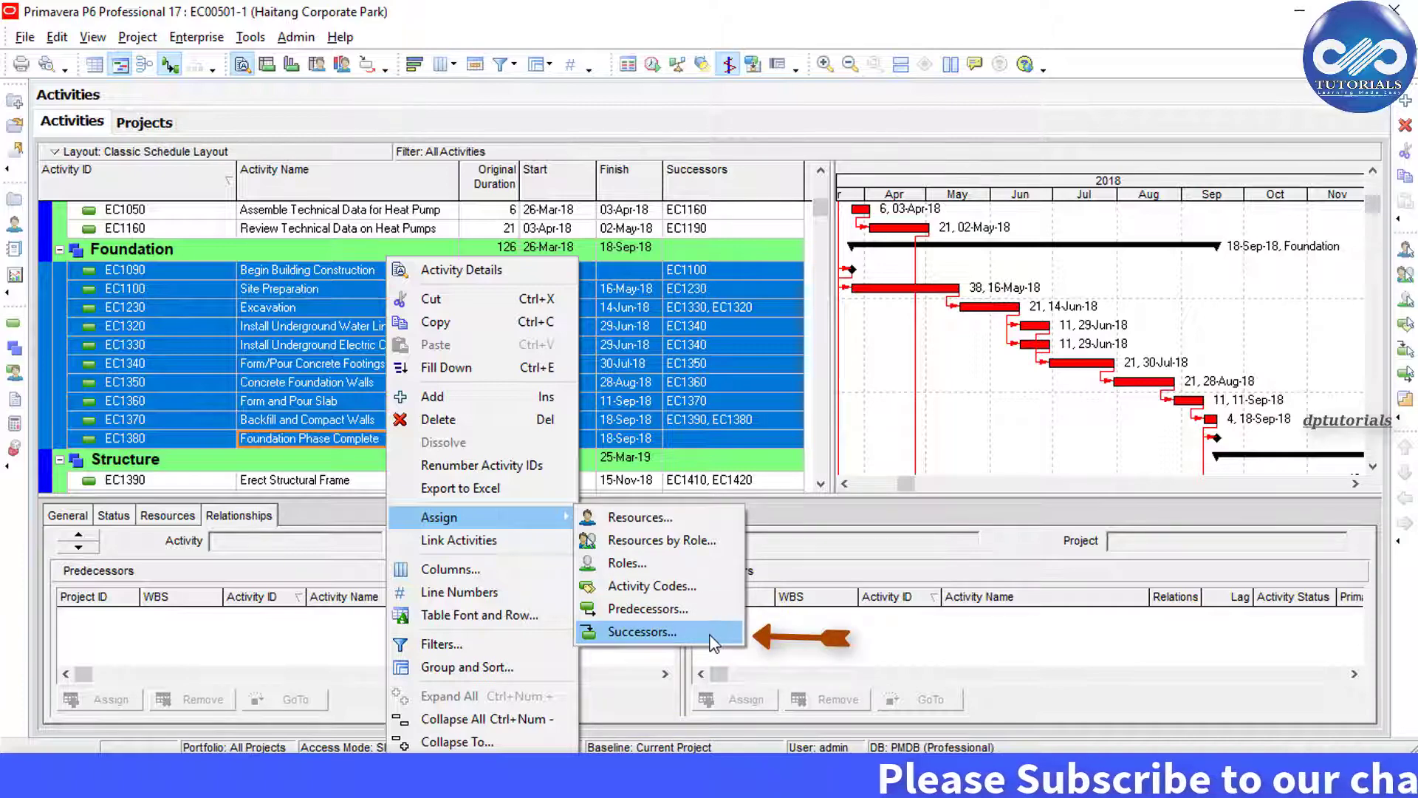
pyautogui.click(647, 632)
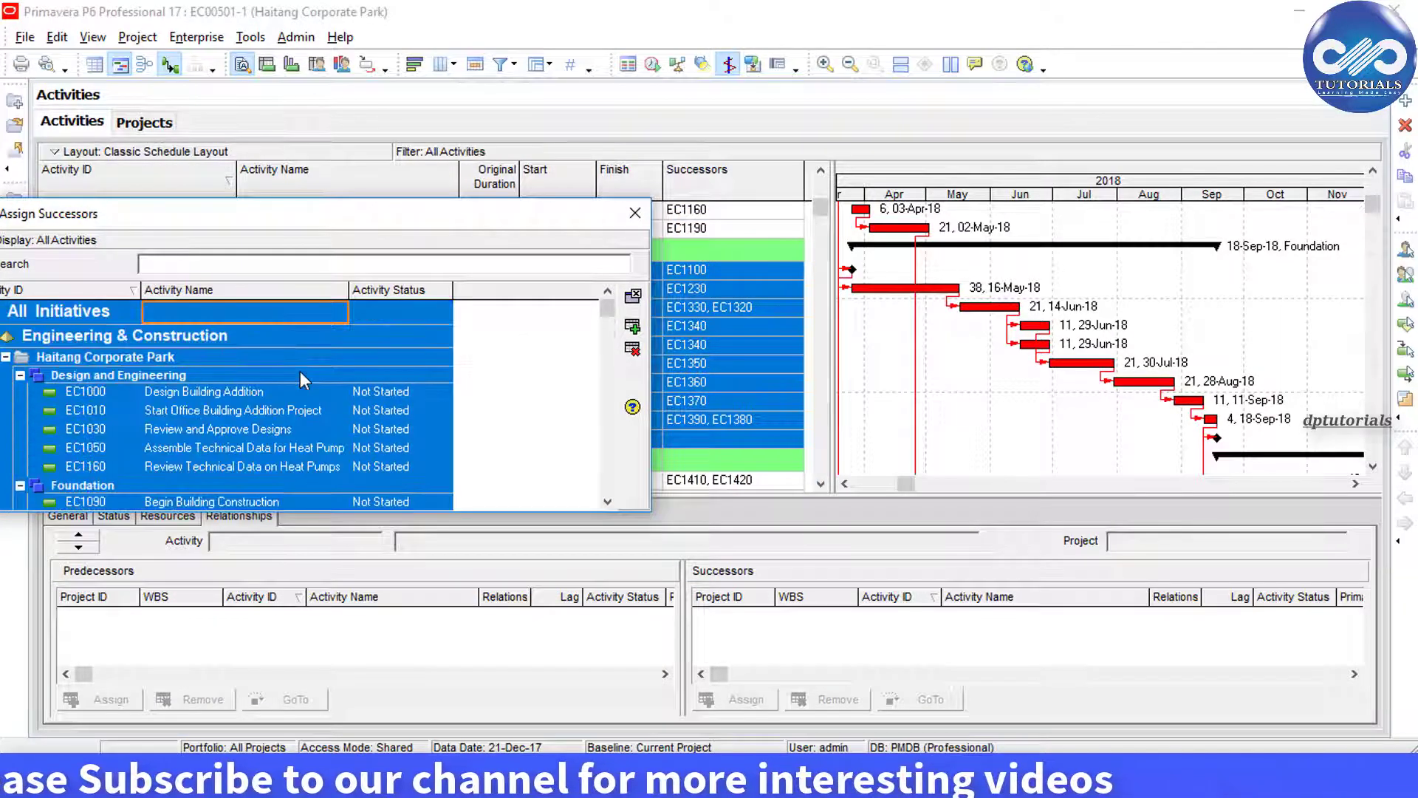
# Step: Select all listed successors, remove them from the Foundation activities, and close the window
pyautogui.press('ctrl+a')
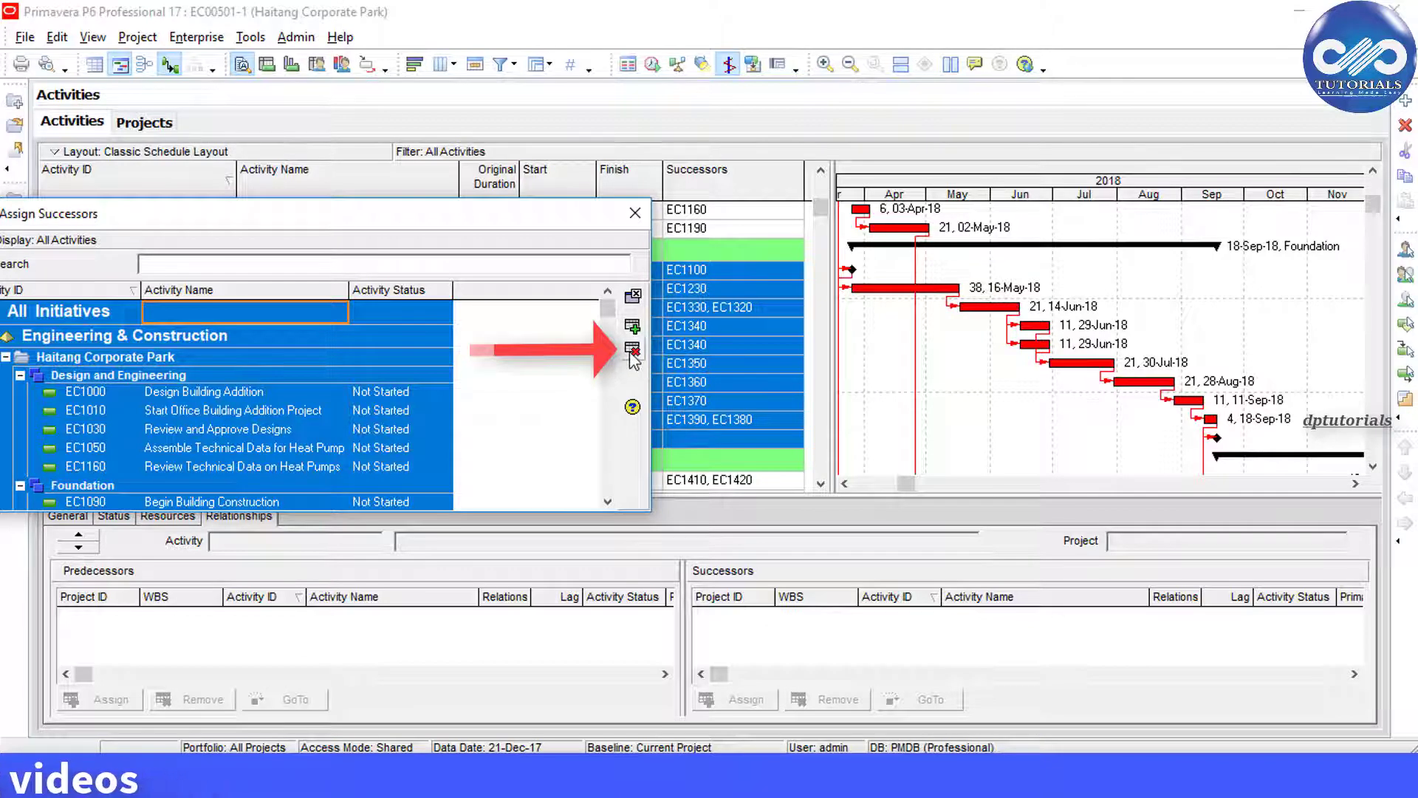
pyautogui.click(634, 348)
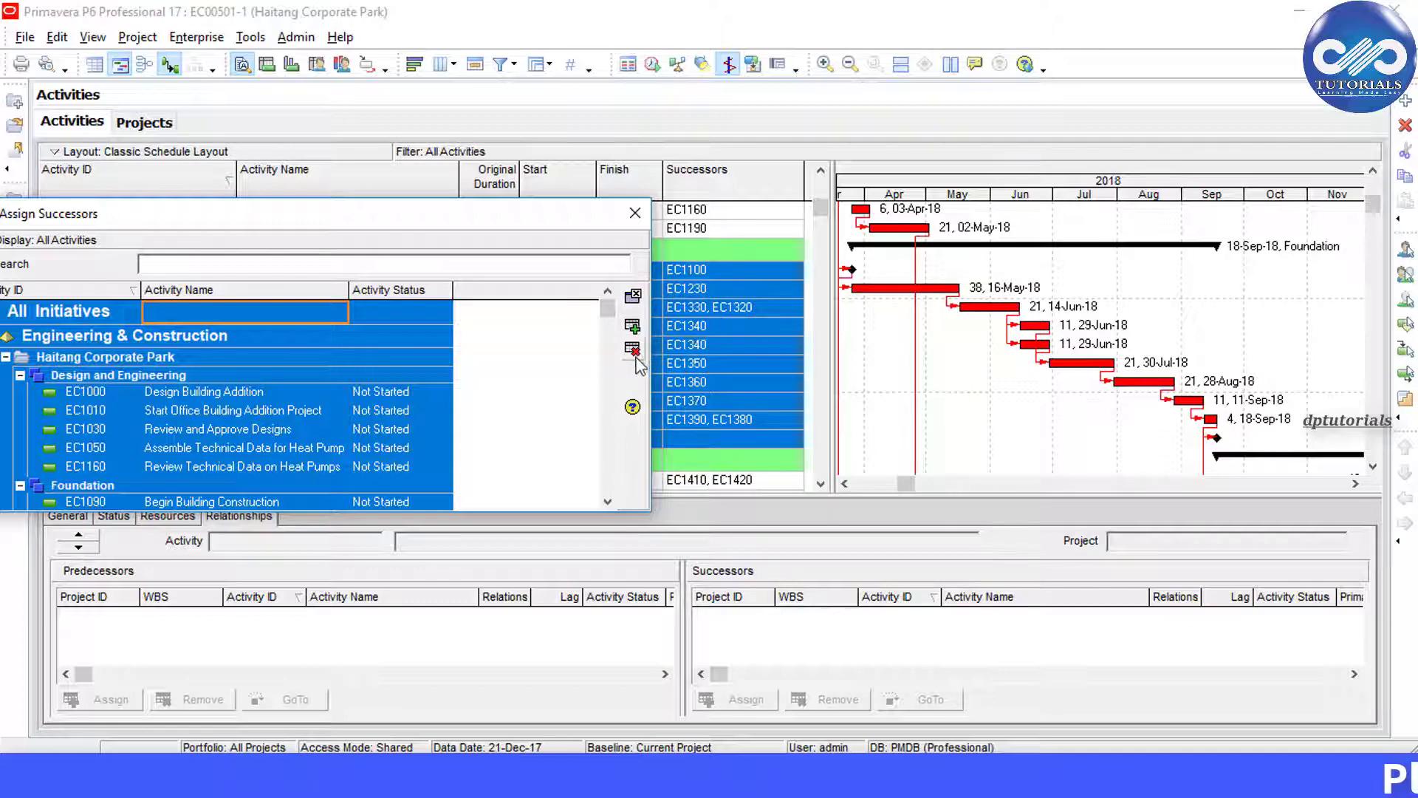
pyautogui.moveTo(709, 300)
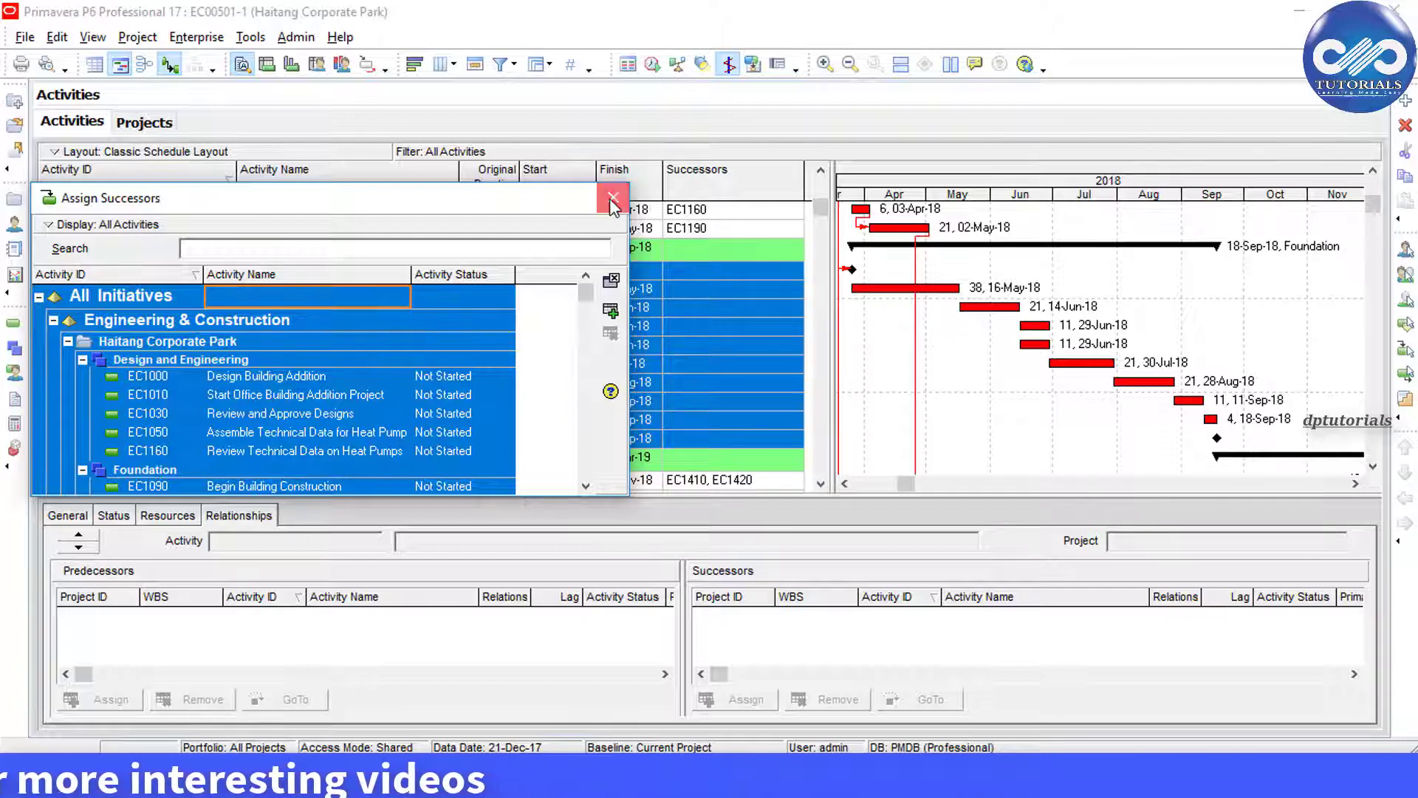
pyautogui.click(613, 198)
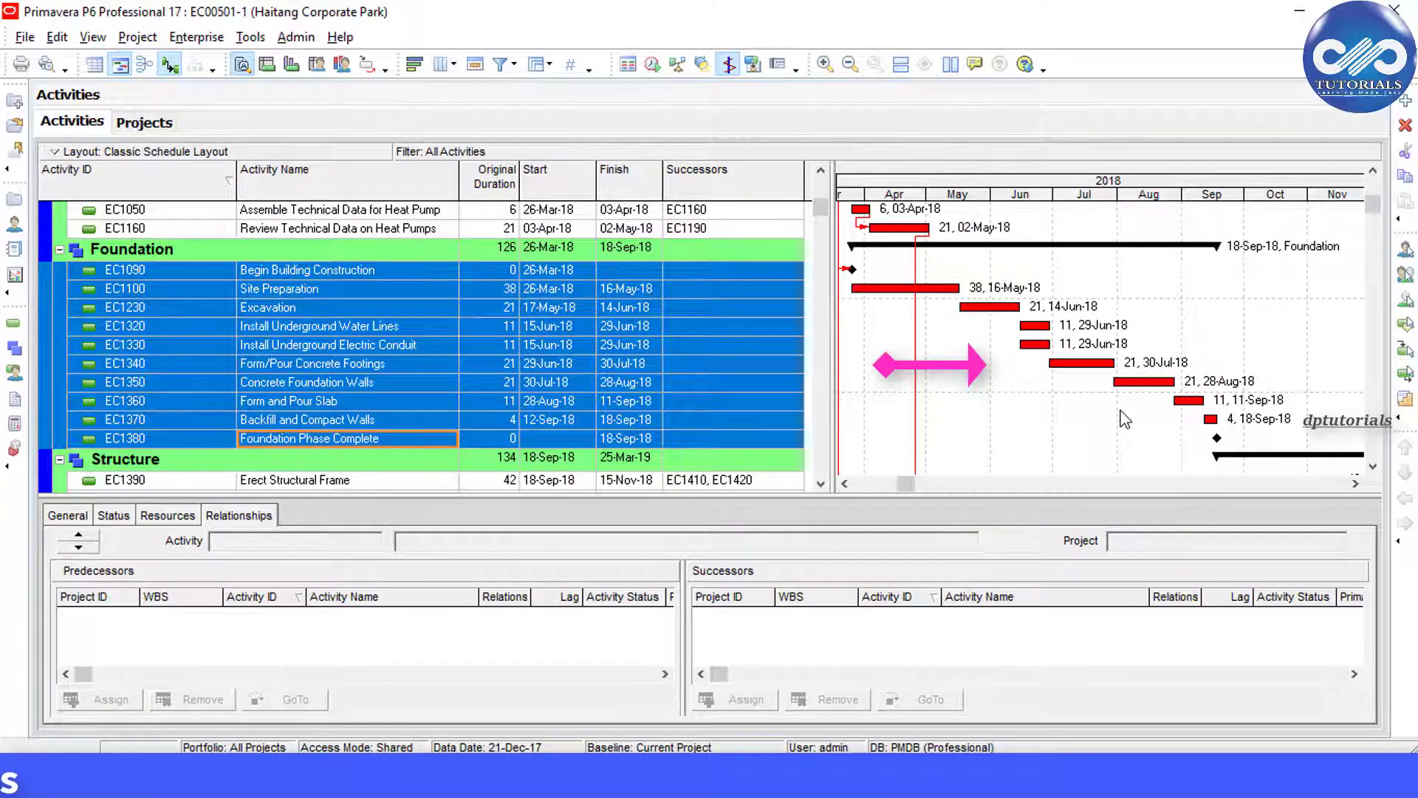
# Step: Select EC1090 to confirm it lists only predecessor EC1030 and no successors
pyautogui.click(307, 270)
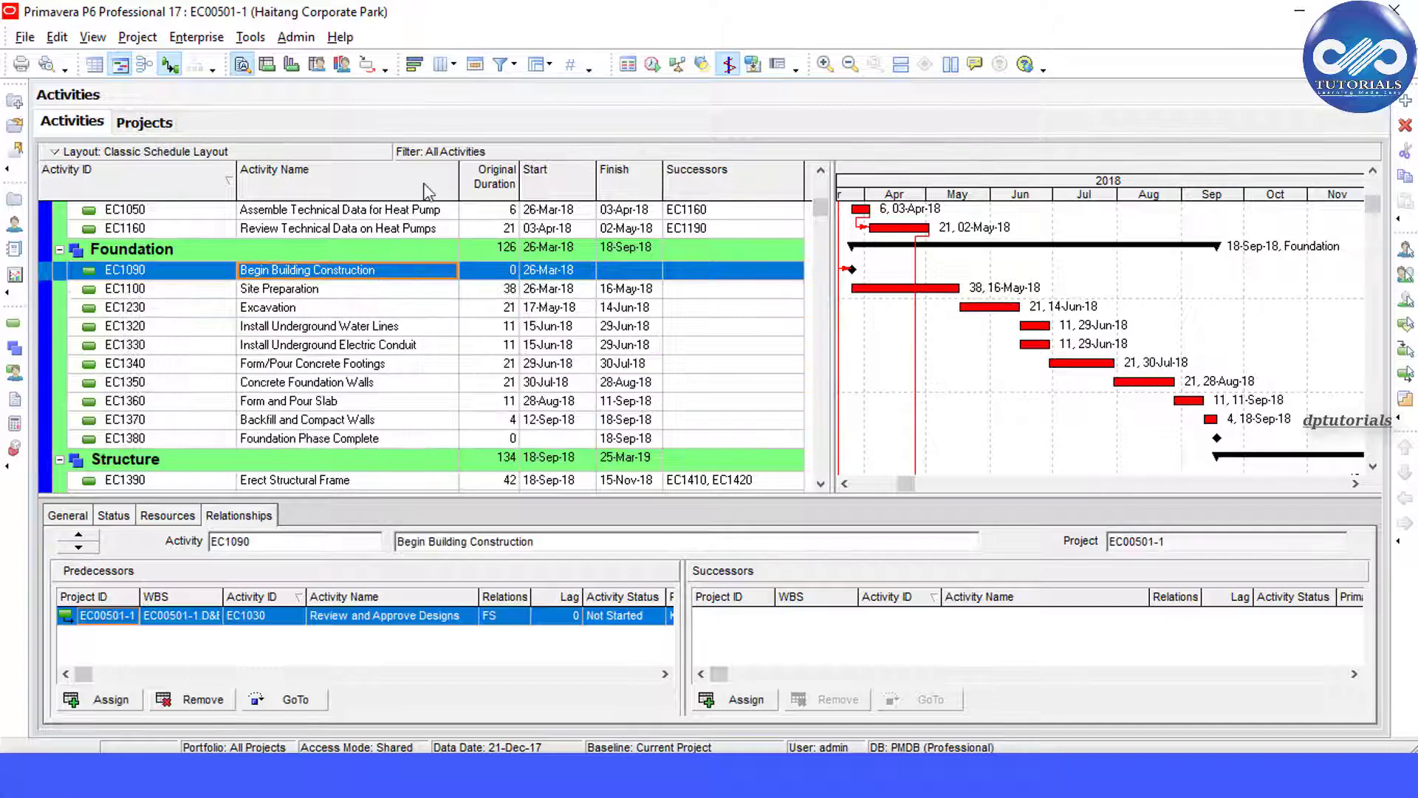